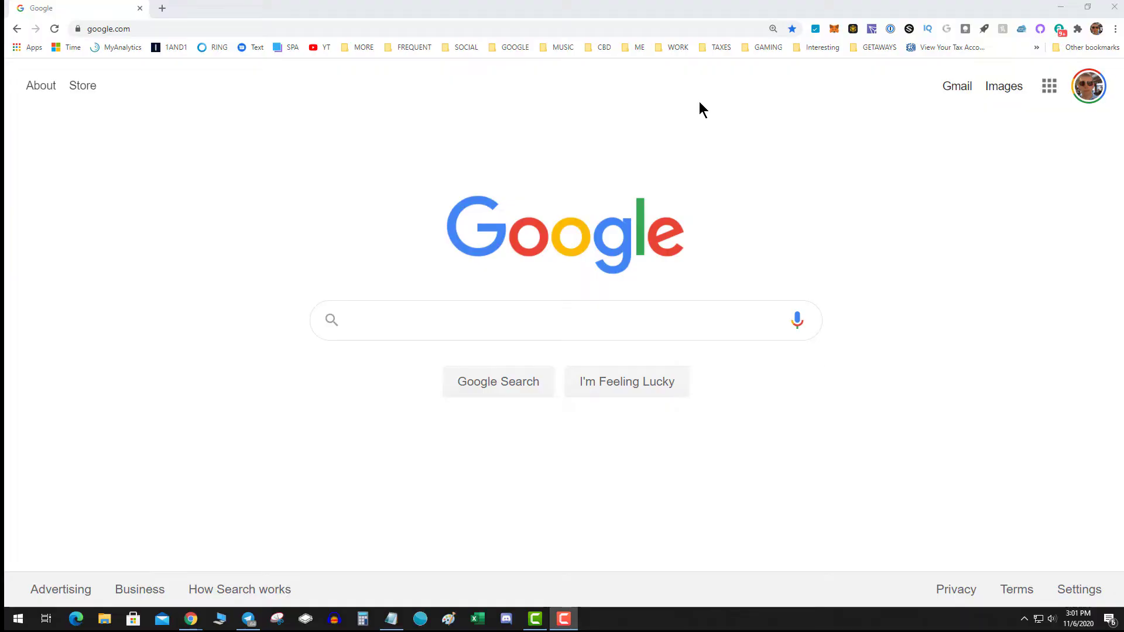
mouse_move(803, 80)
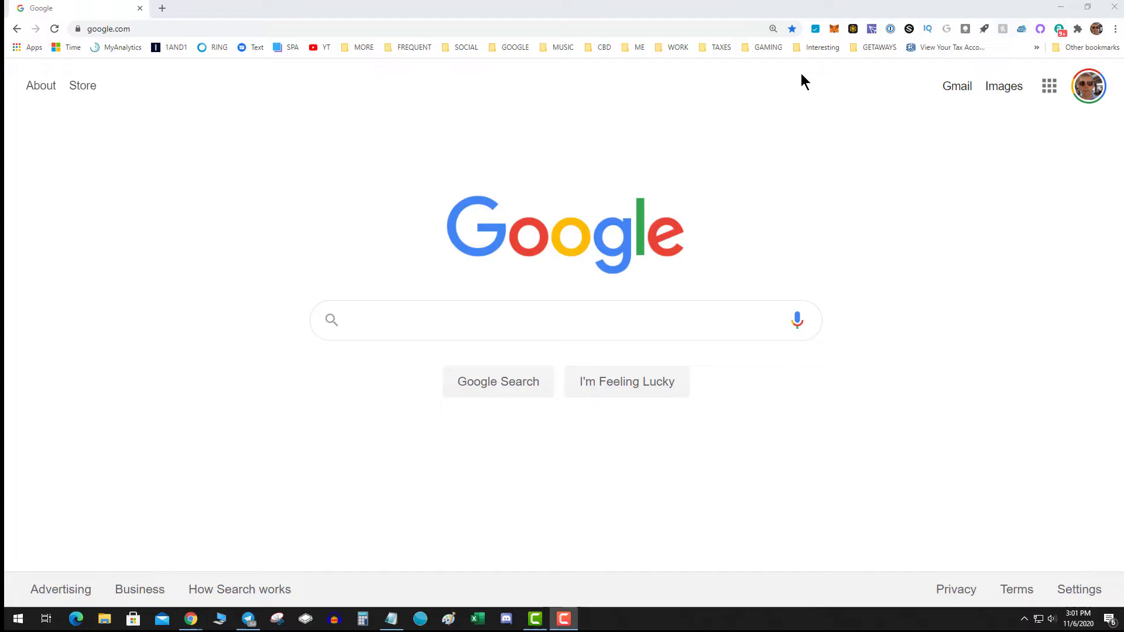
mouse_move(832, 34)
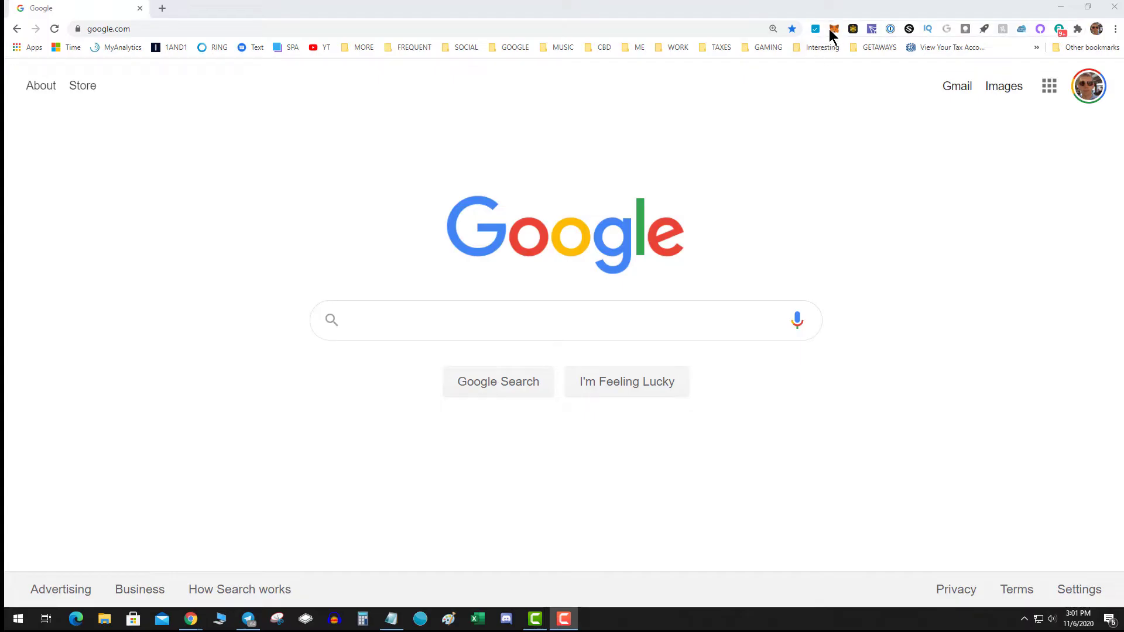
Browse the account's token holdings in Assets, down through yTrump, KP3R, KNC and DEXT
click(834, 29)
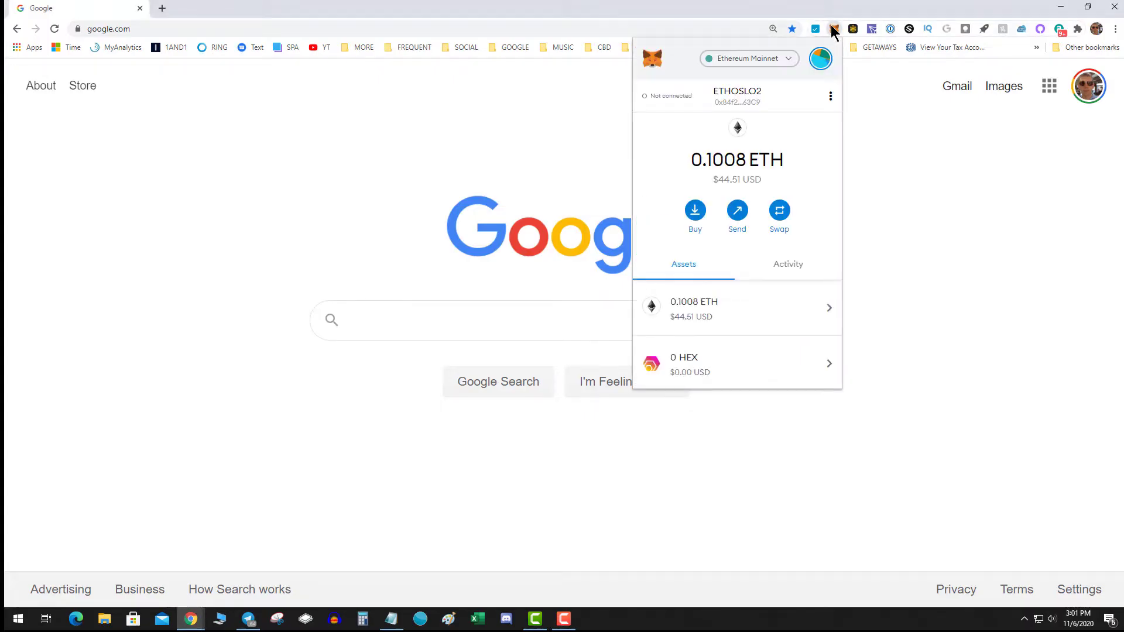
scroll(down, 3)
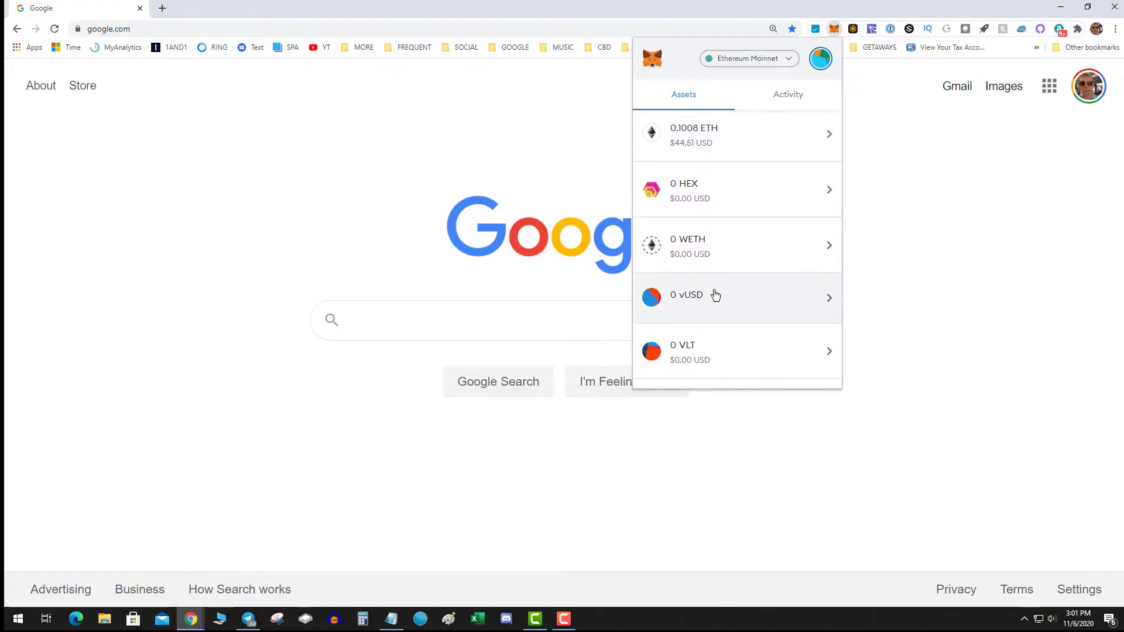
scroll(down, 3)
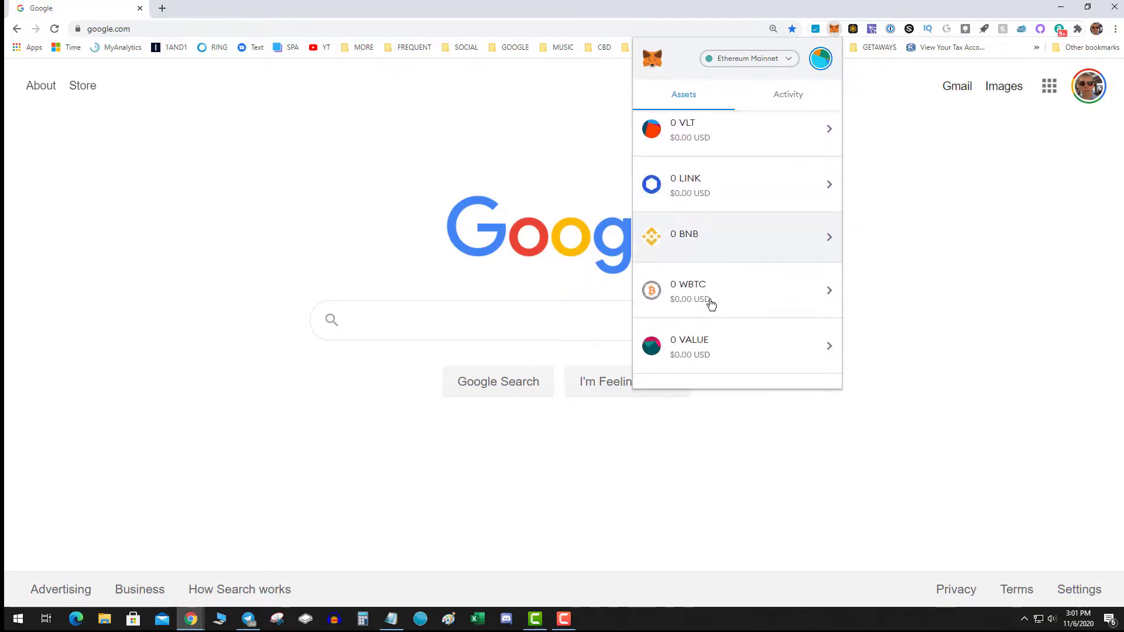
scroll(down, 3)
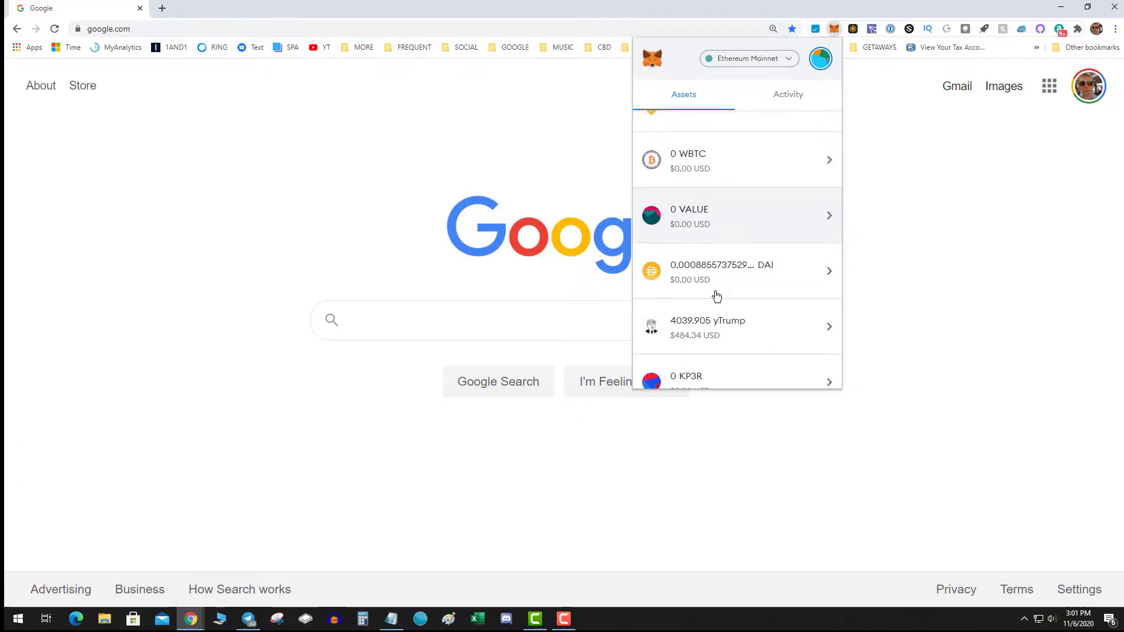
scroll(down, 3)
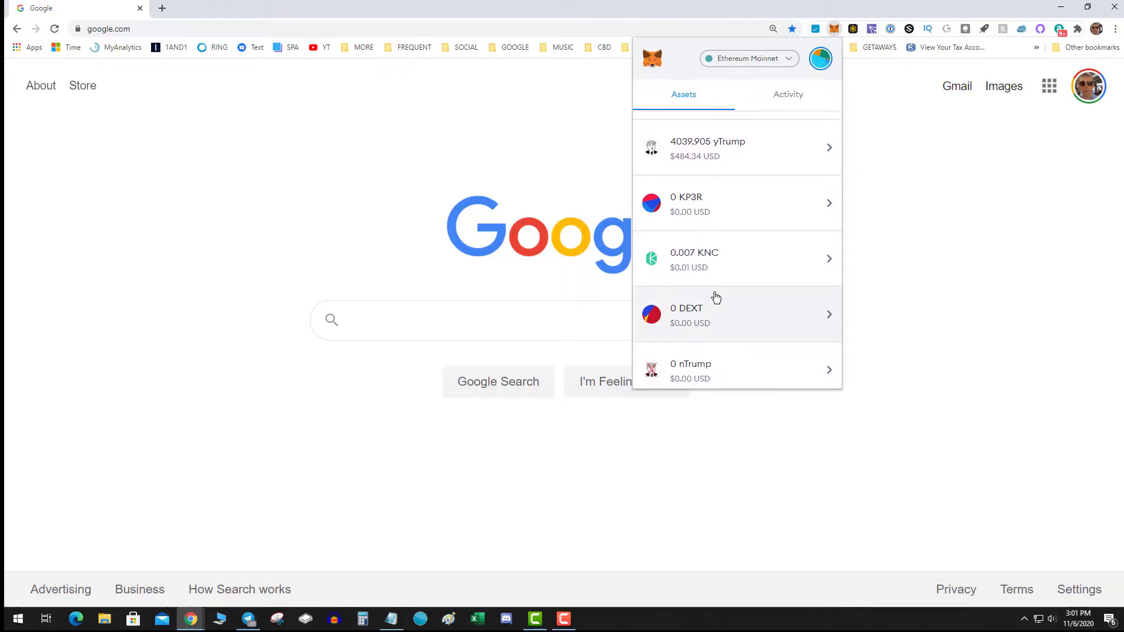
scroll(down, 3)
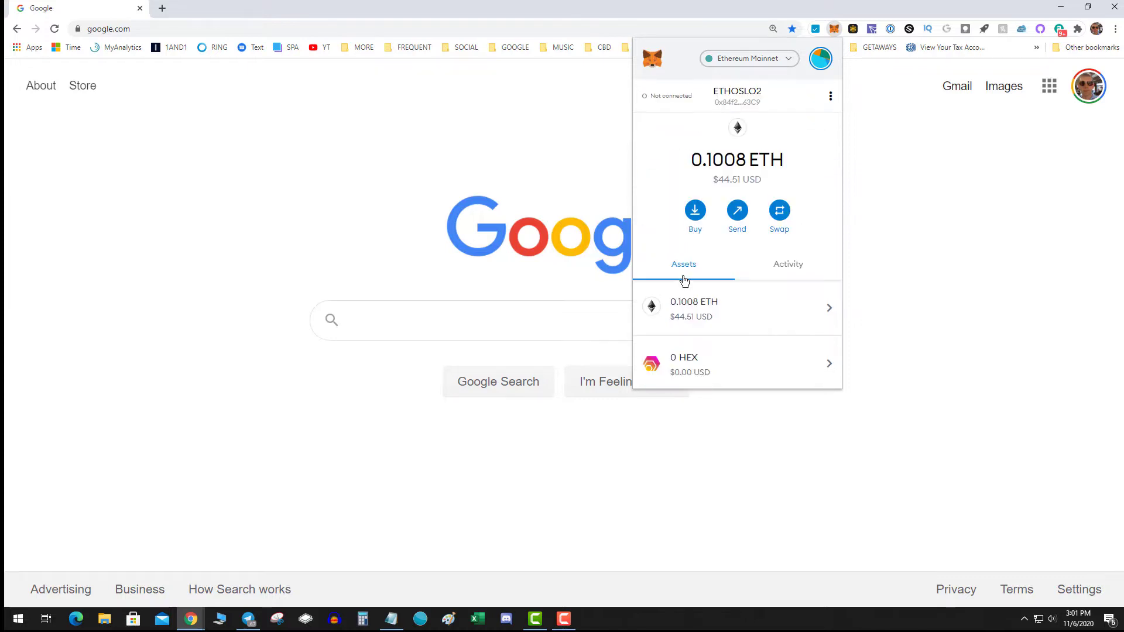
mouse_move(687, 267)
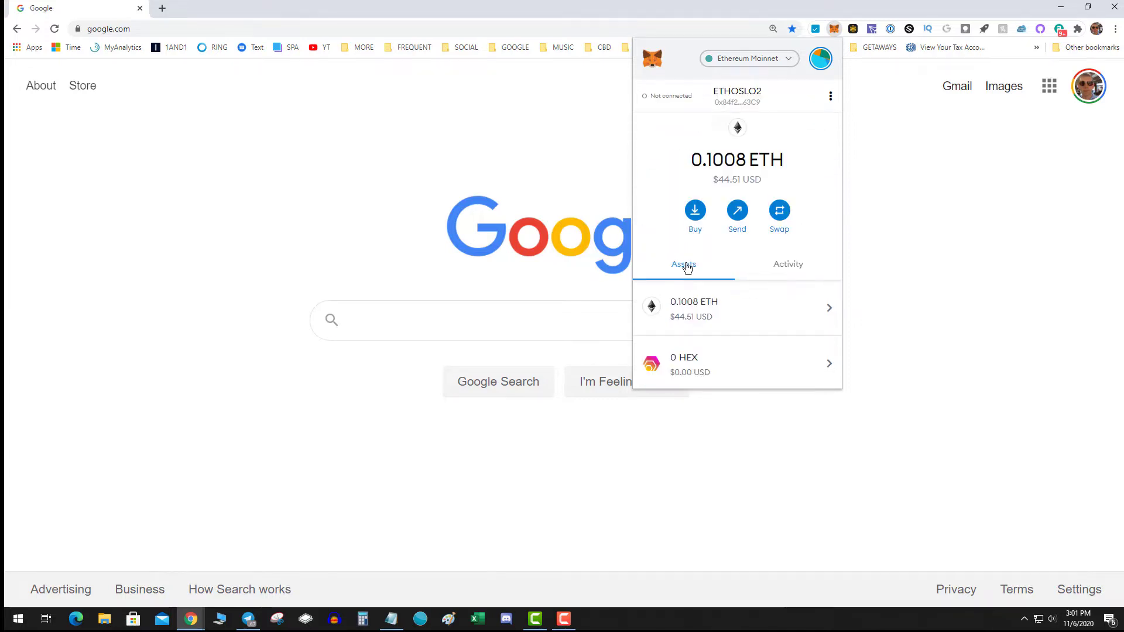
scroll(down, 3)
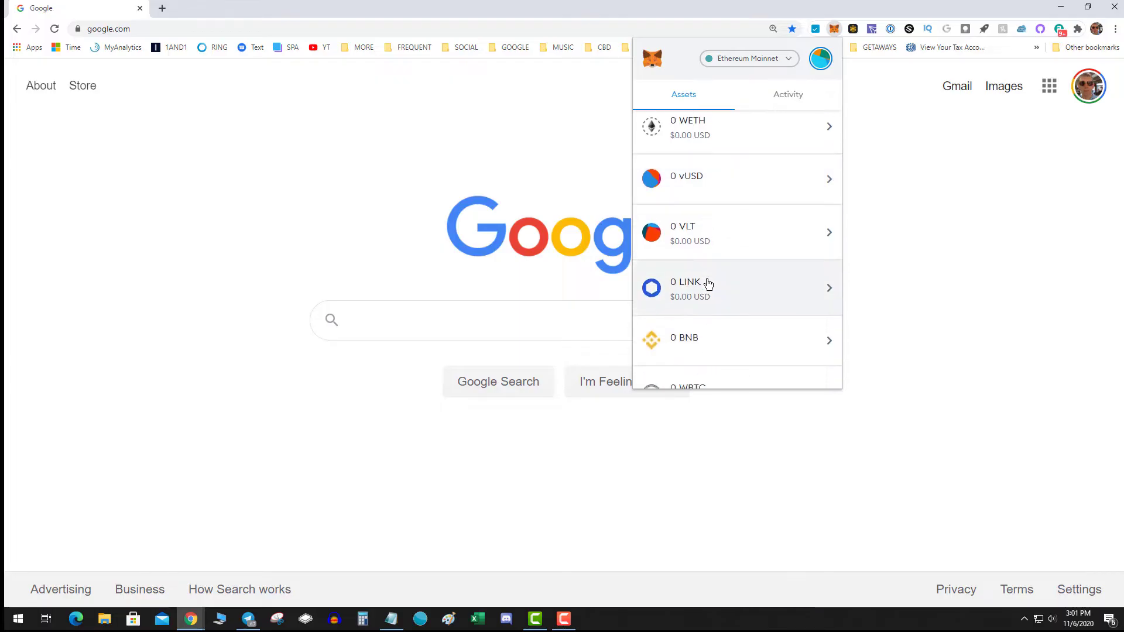
scroll(down, 3)
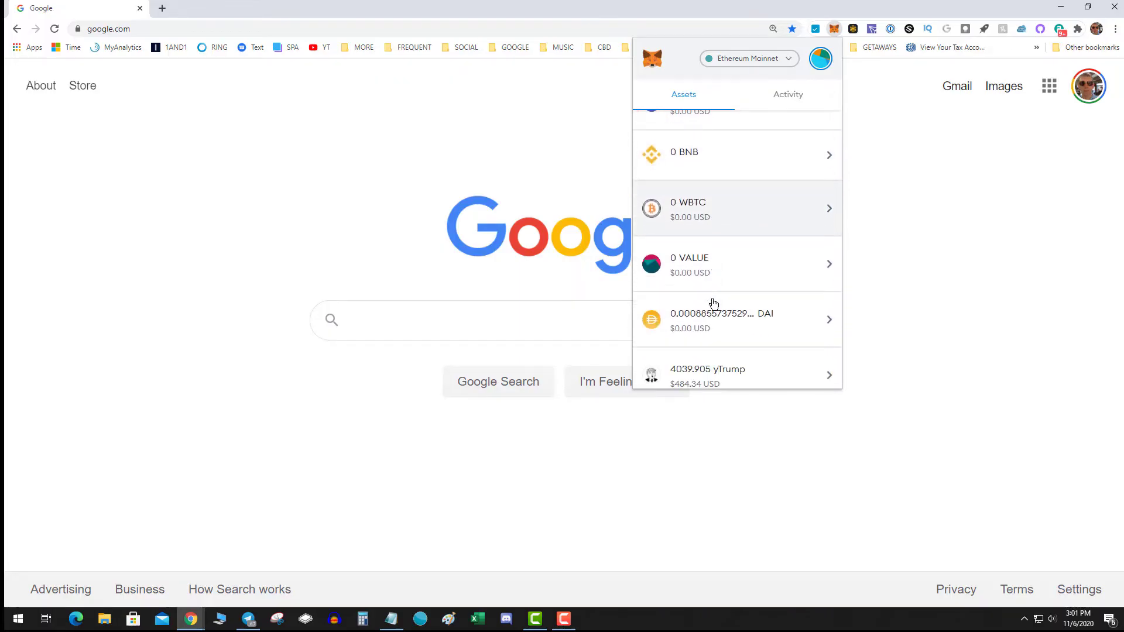
scroll(down, 3)
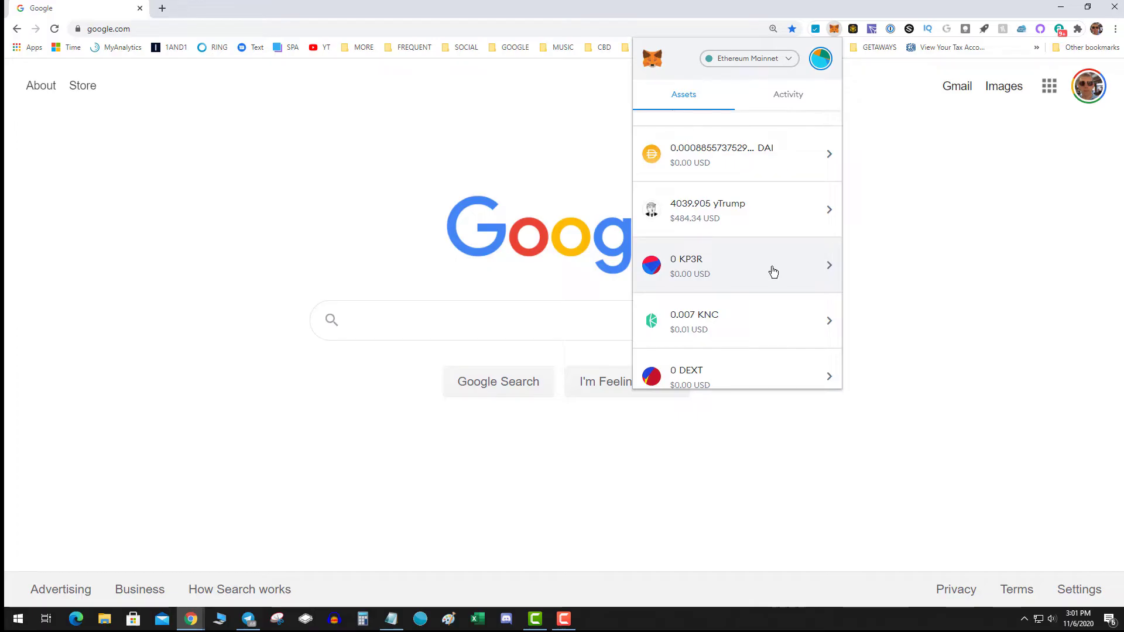
scroll(down, 3)
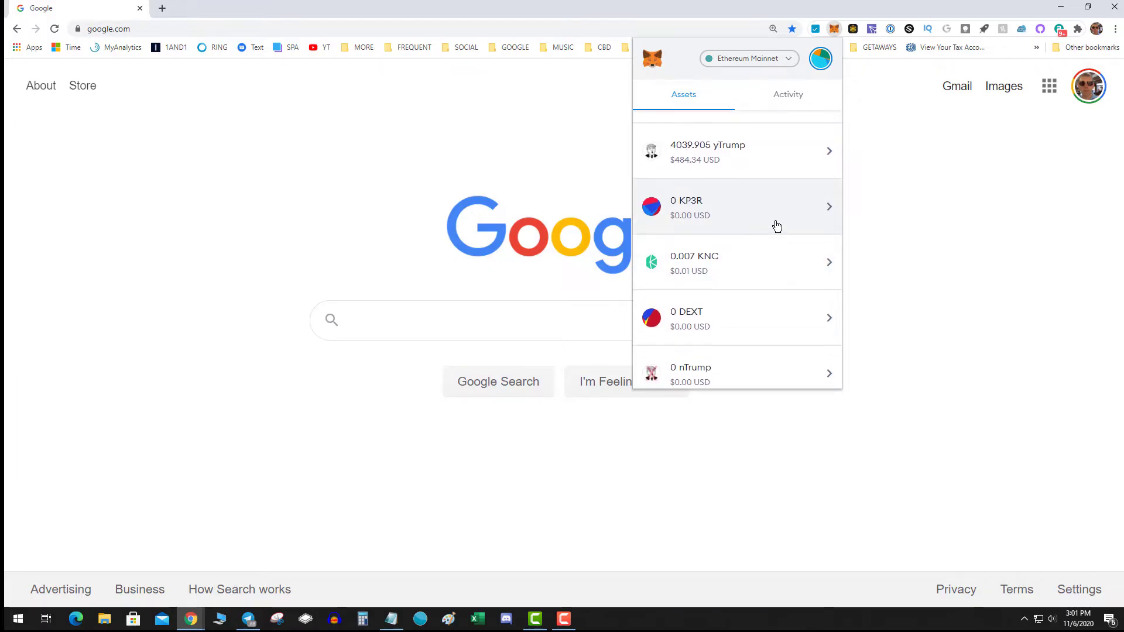
click(738, 206)
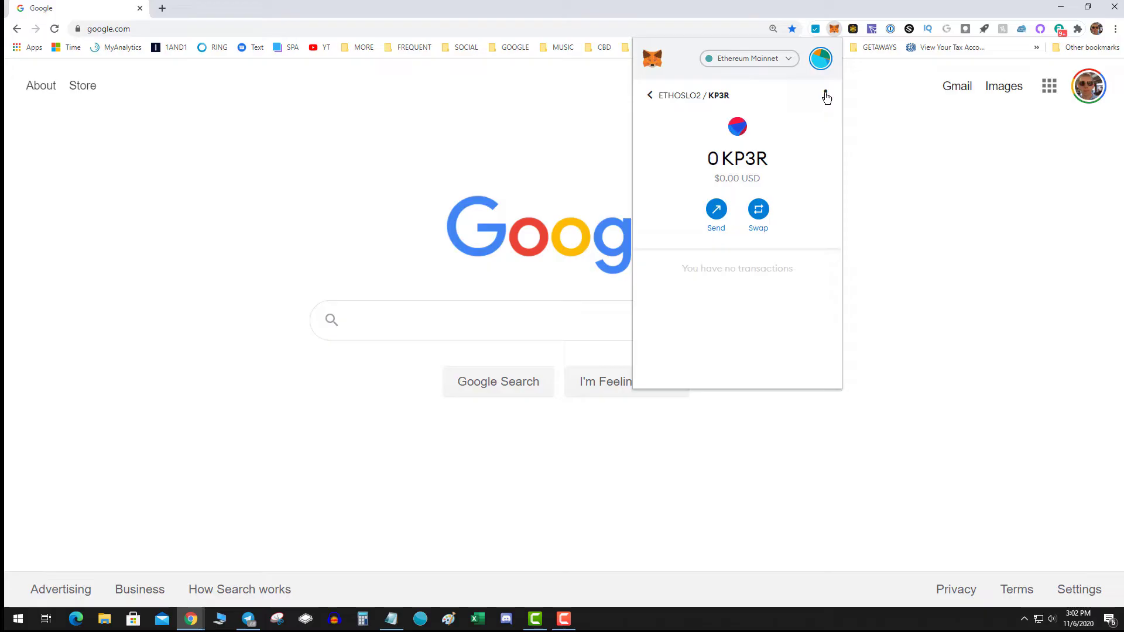
click(825, 95)
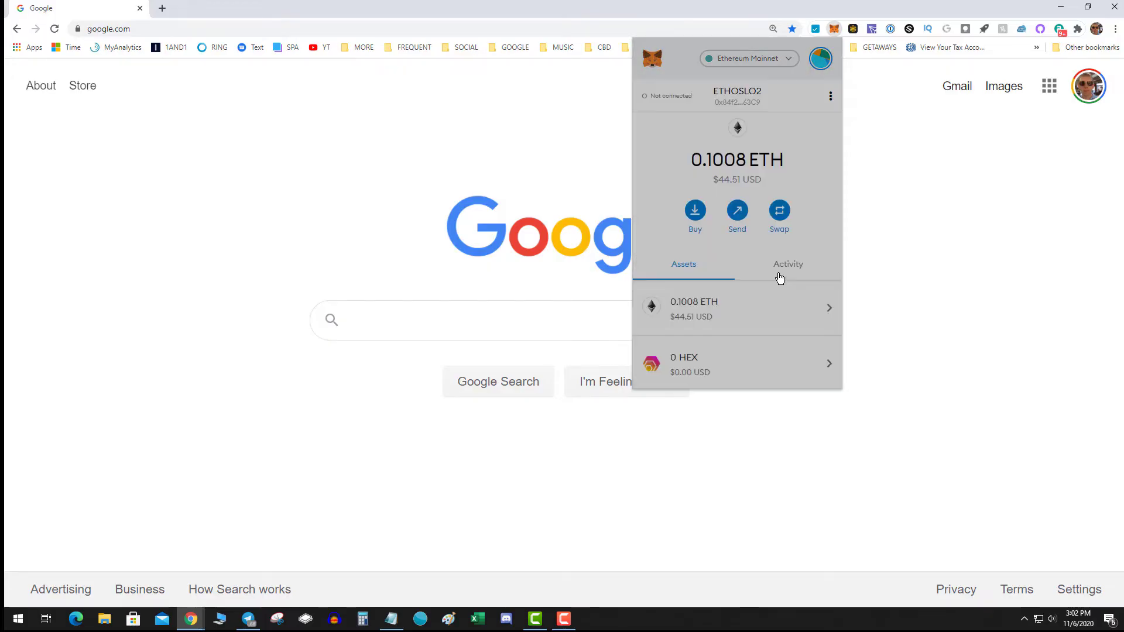
scroll(down, 3)
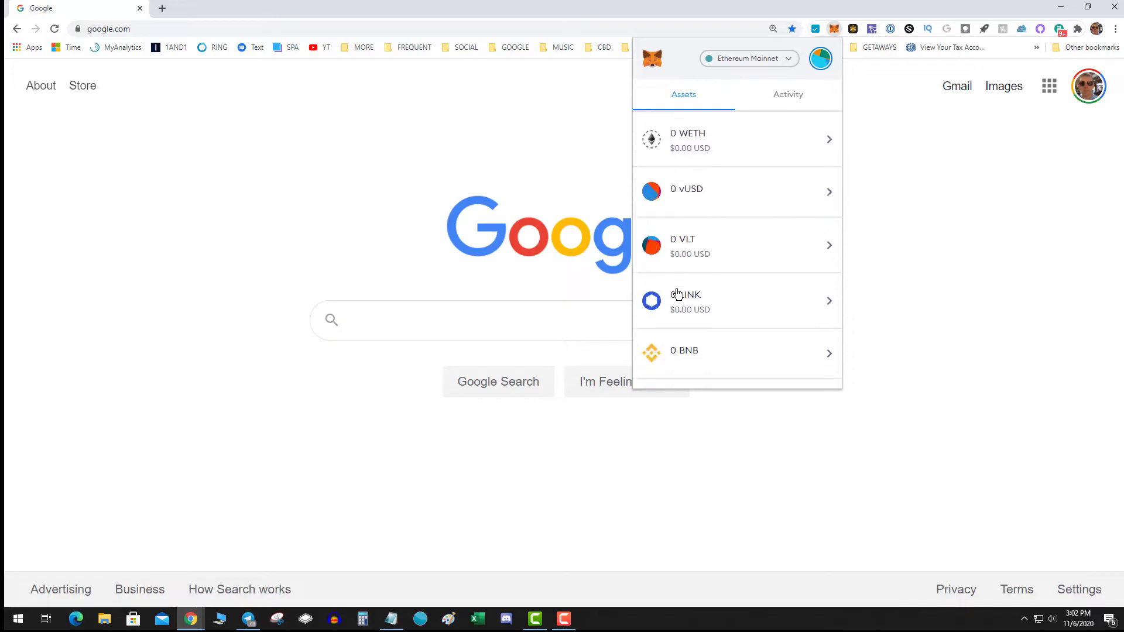
scroll(down, 3)
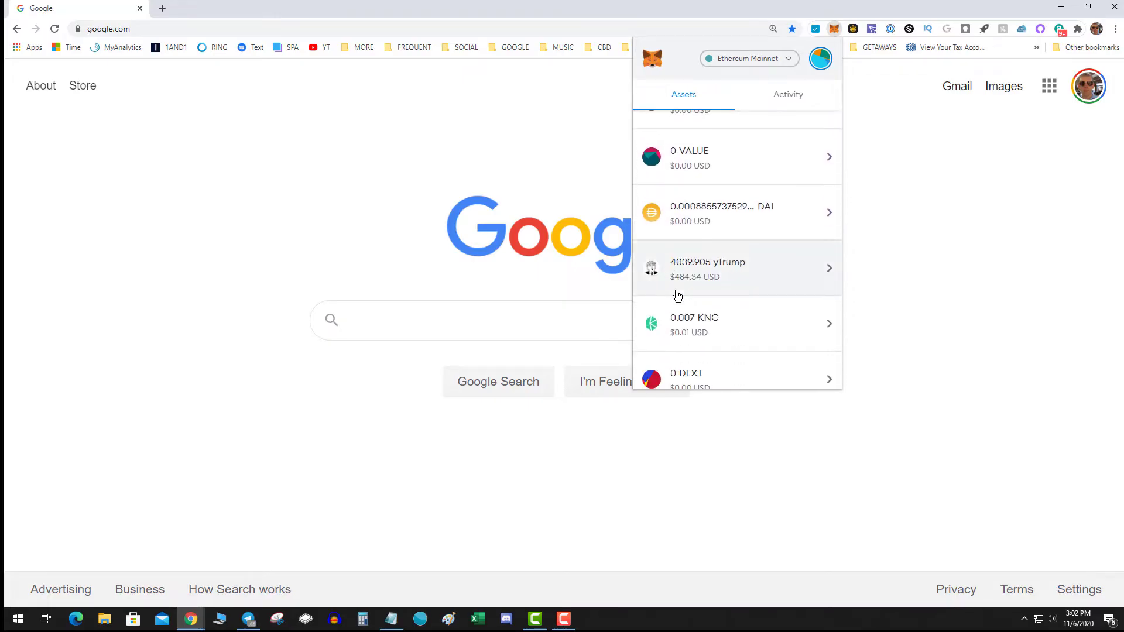
scroll(down, 3)
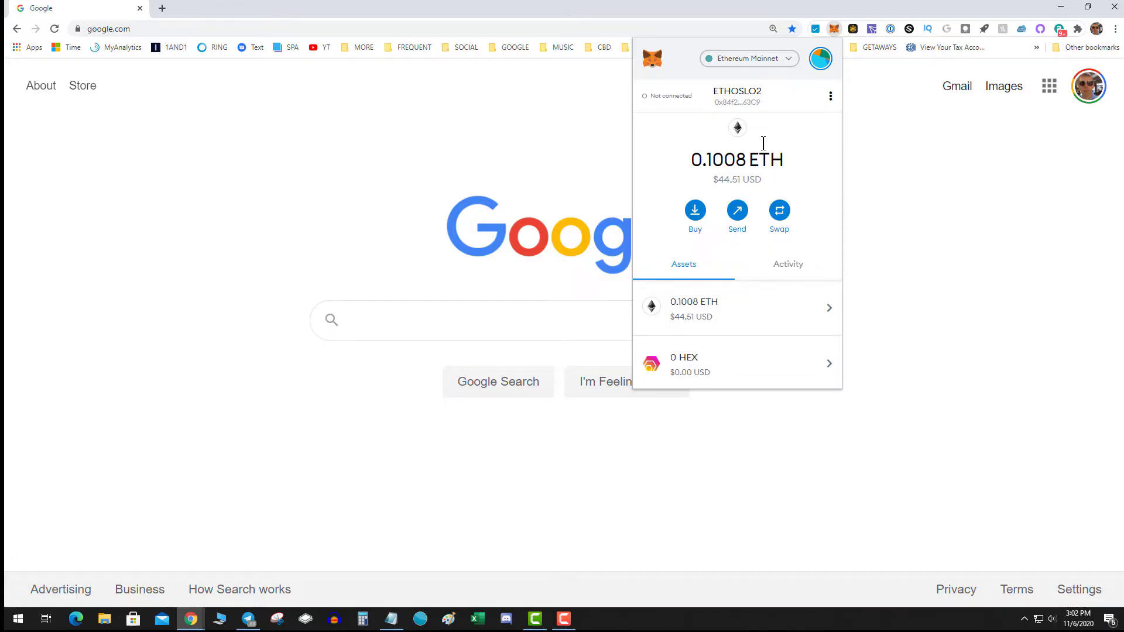
mouse_move(829, 110)
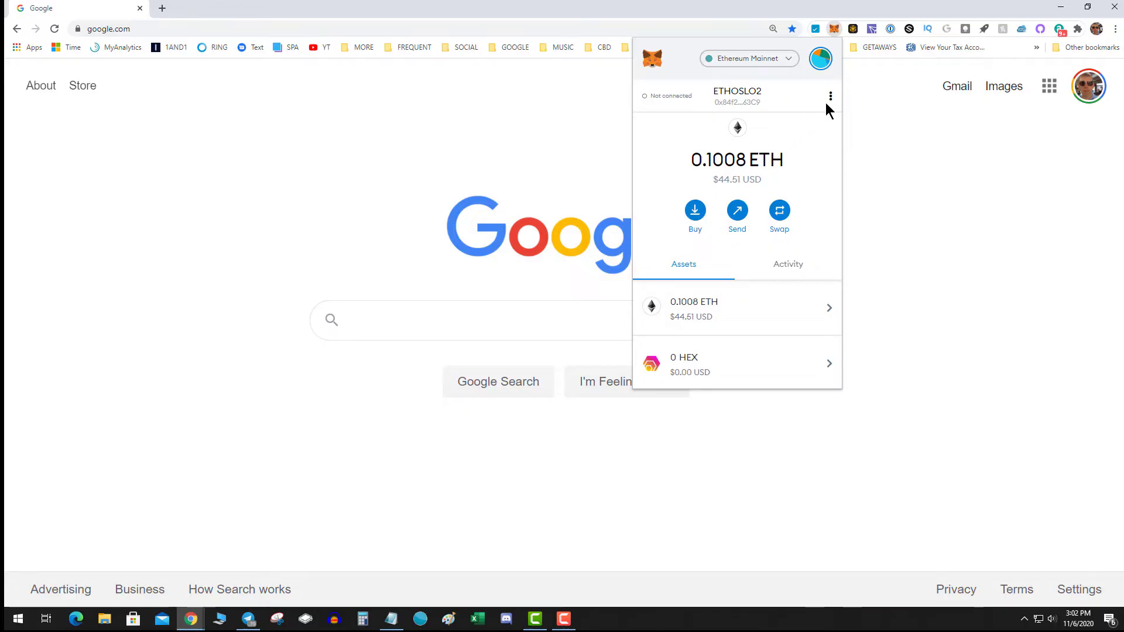
View the account's Connected sites list from the account options menu
click(830, 96)
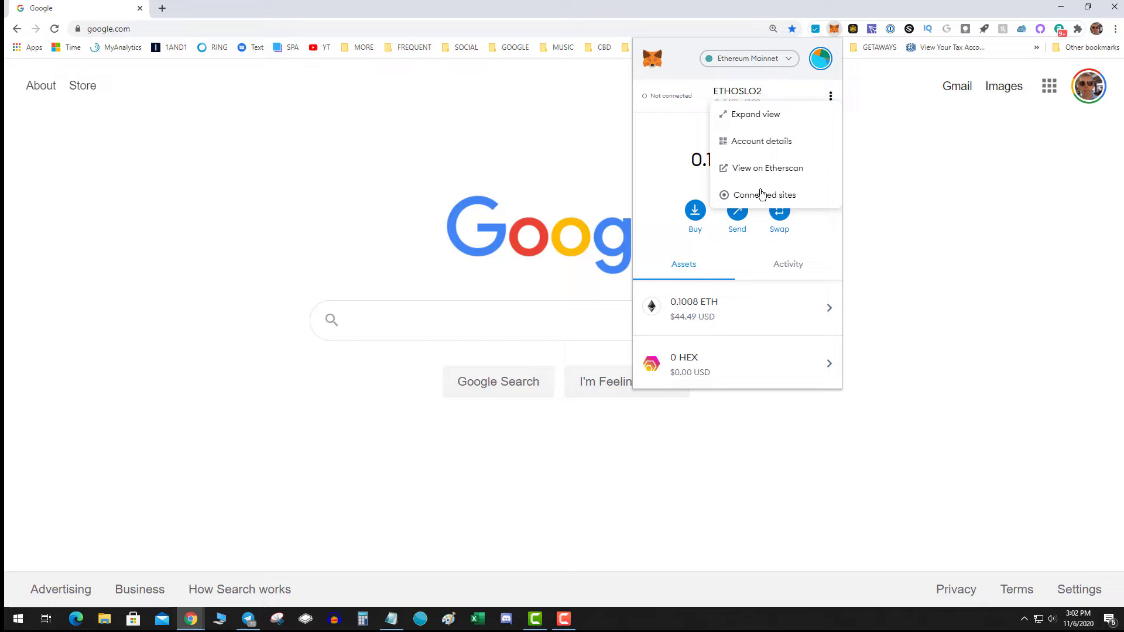
click(764, 195)
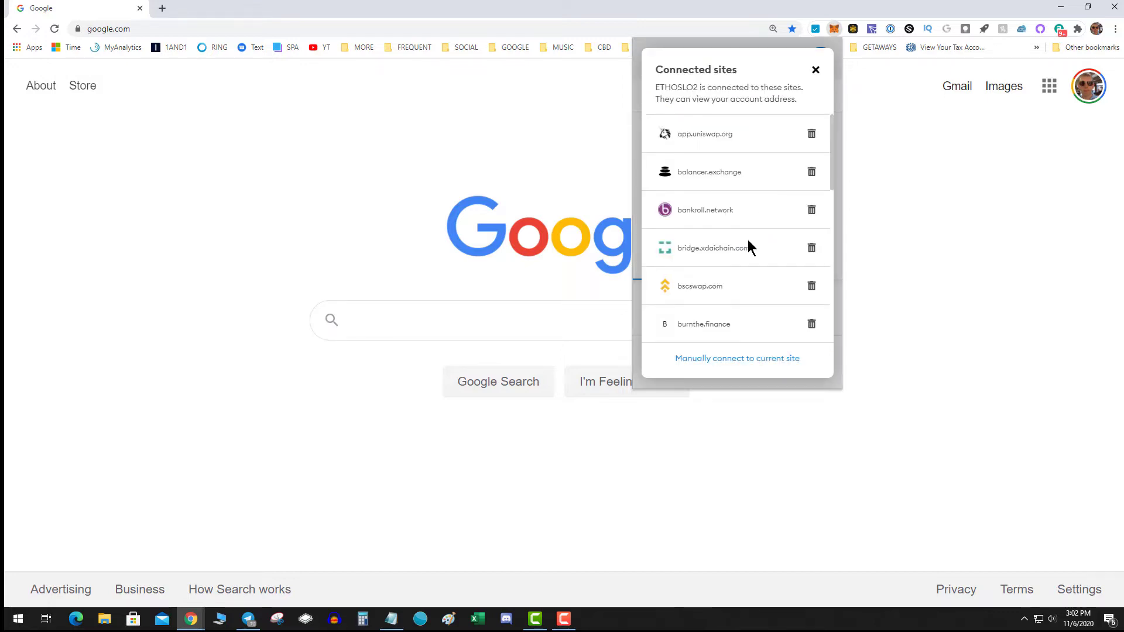
scroll(down, 3)
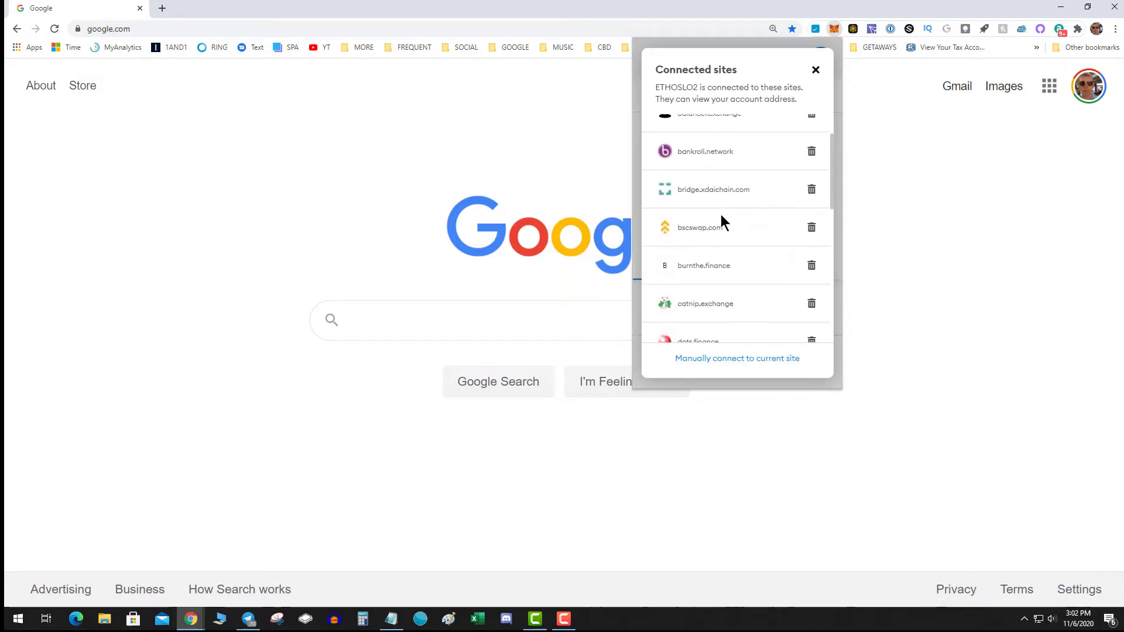
scroll(down, 3)
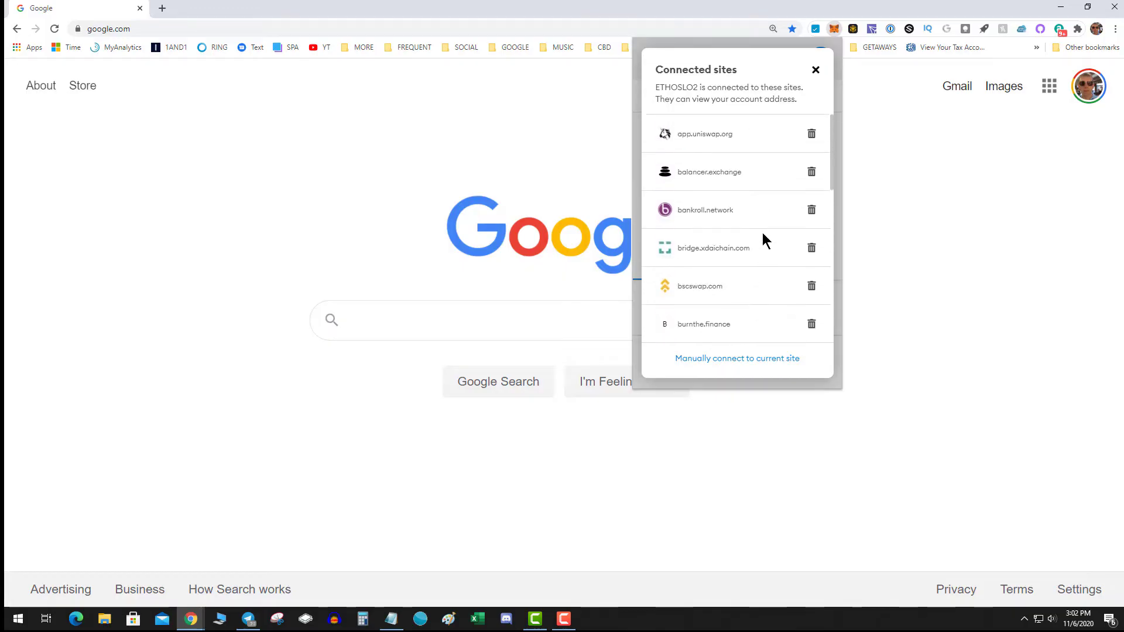
mouse_move(773, 159)
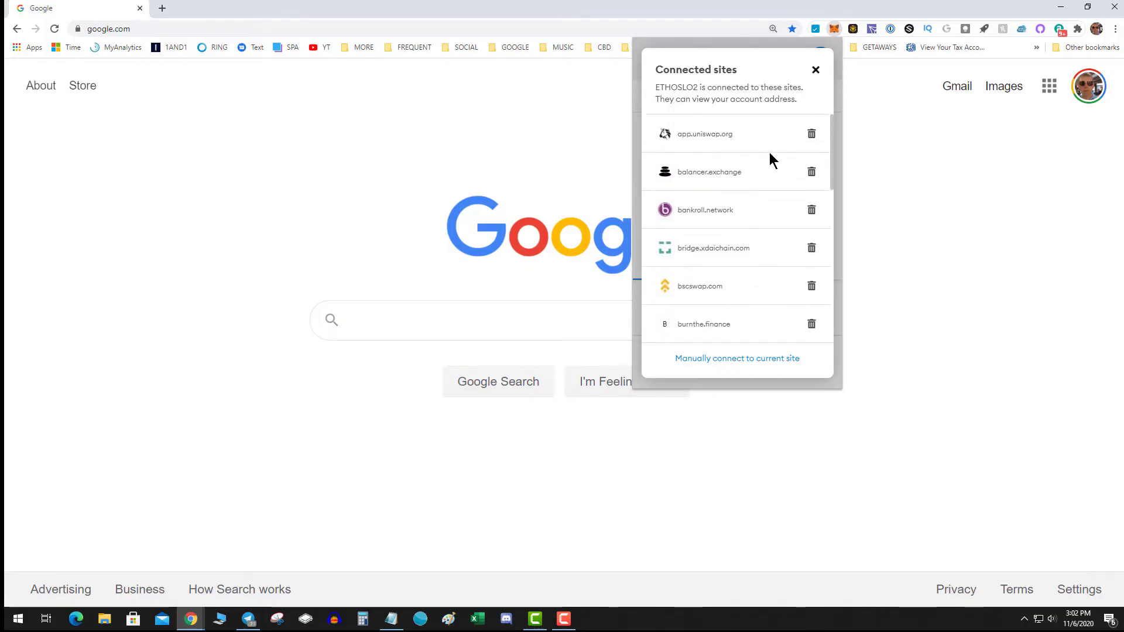
mouse_move(818, 254)
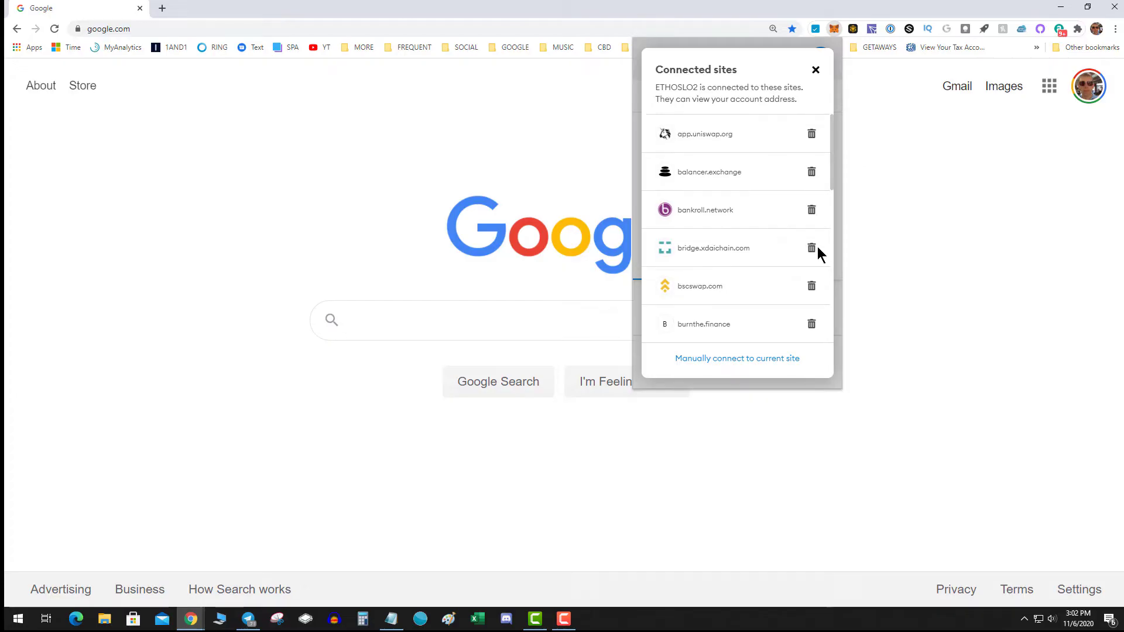
Disconnect bridge.xdaichain.com, bscswap.com and burnthe.finance from the account
click(811, 249)
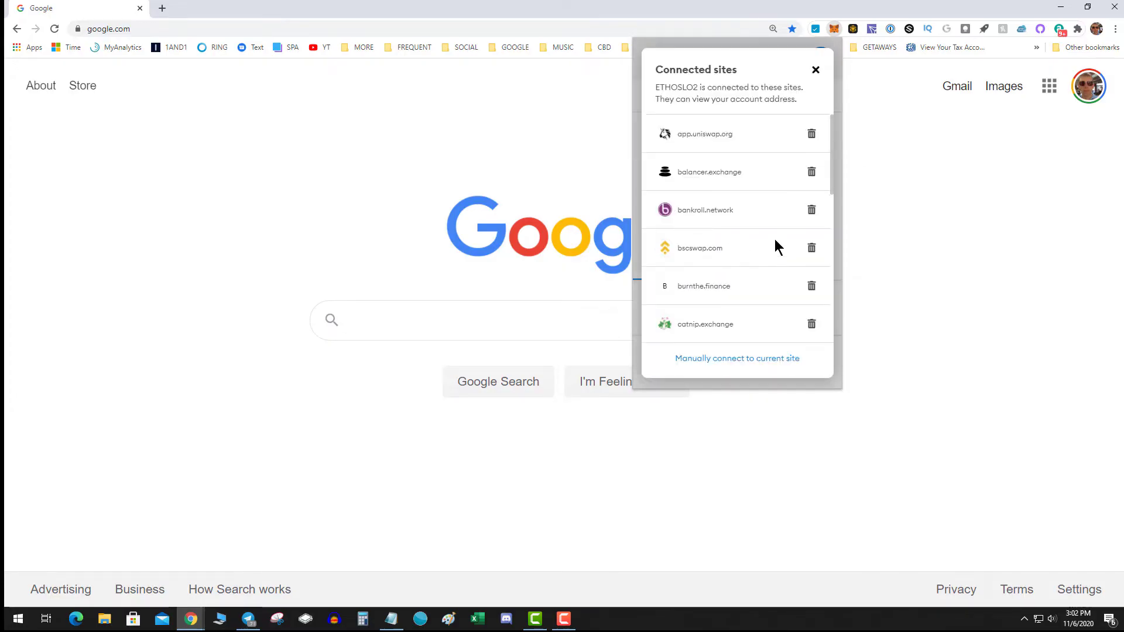
mouse_move(799, 265)
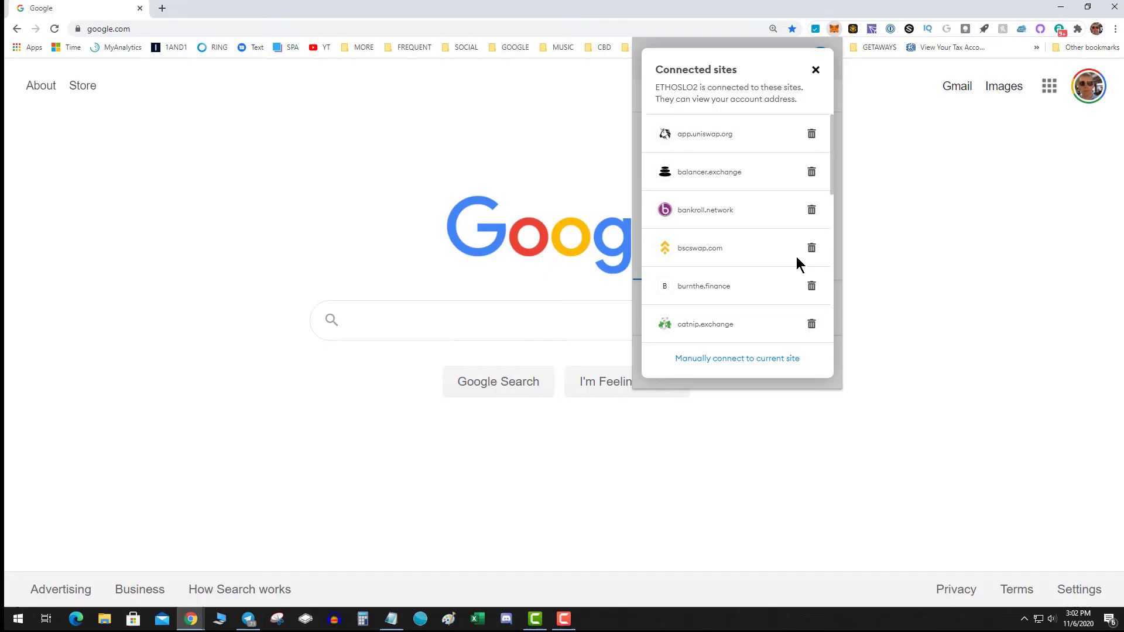
click(812, 248)
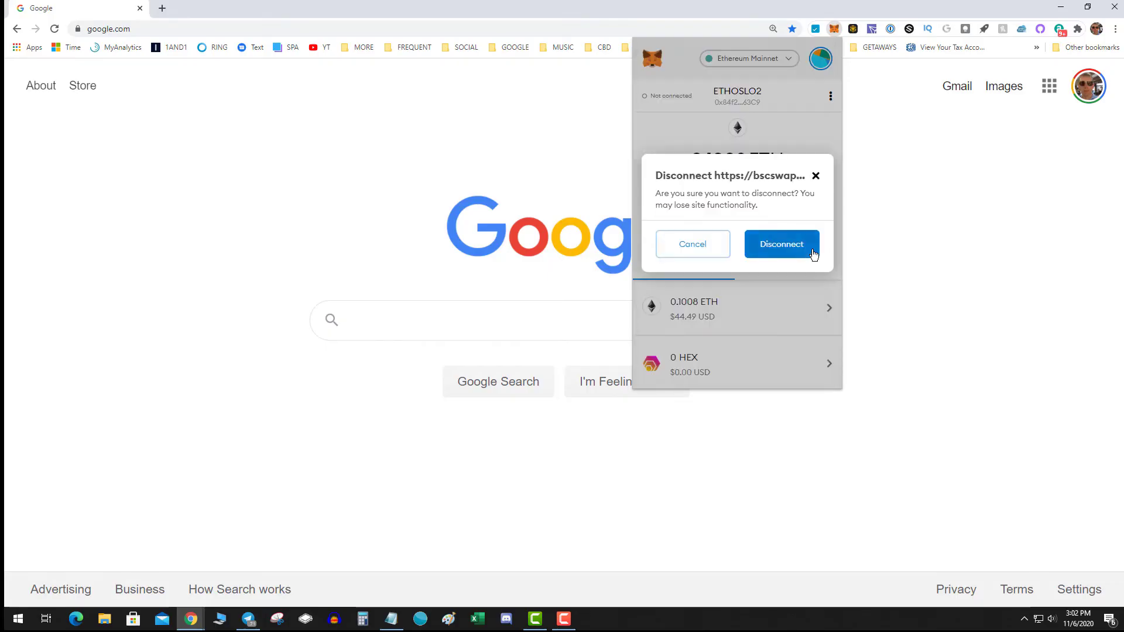
click(782, 243)
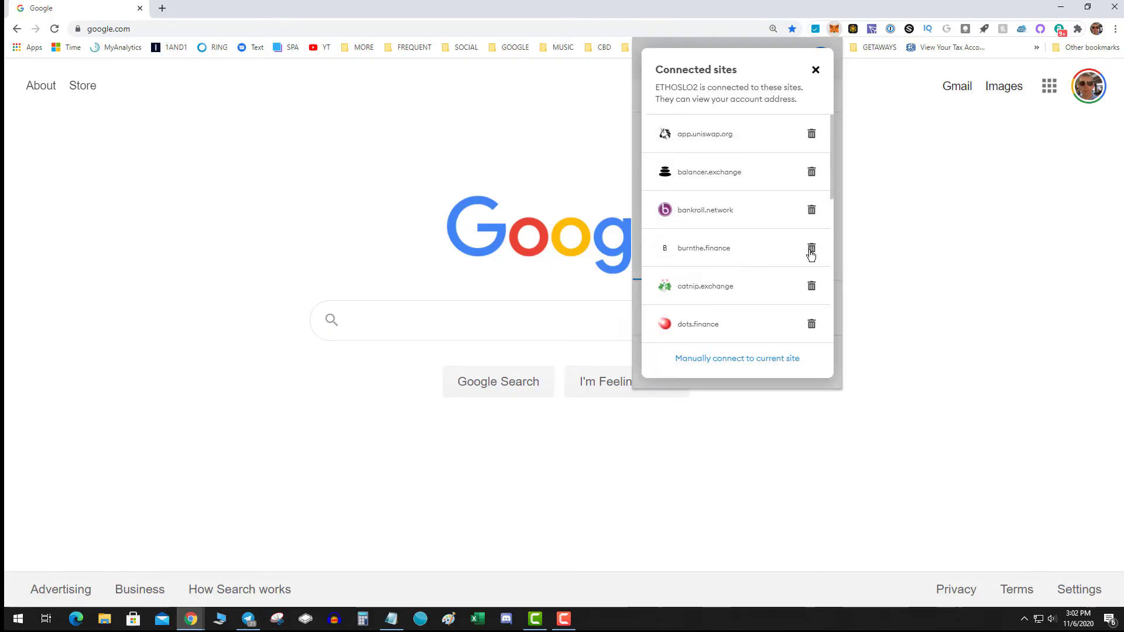
click(811, 250)
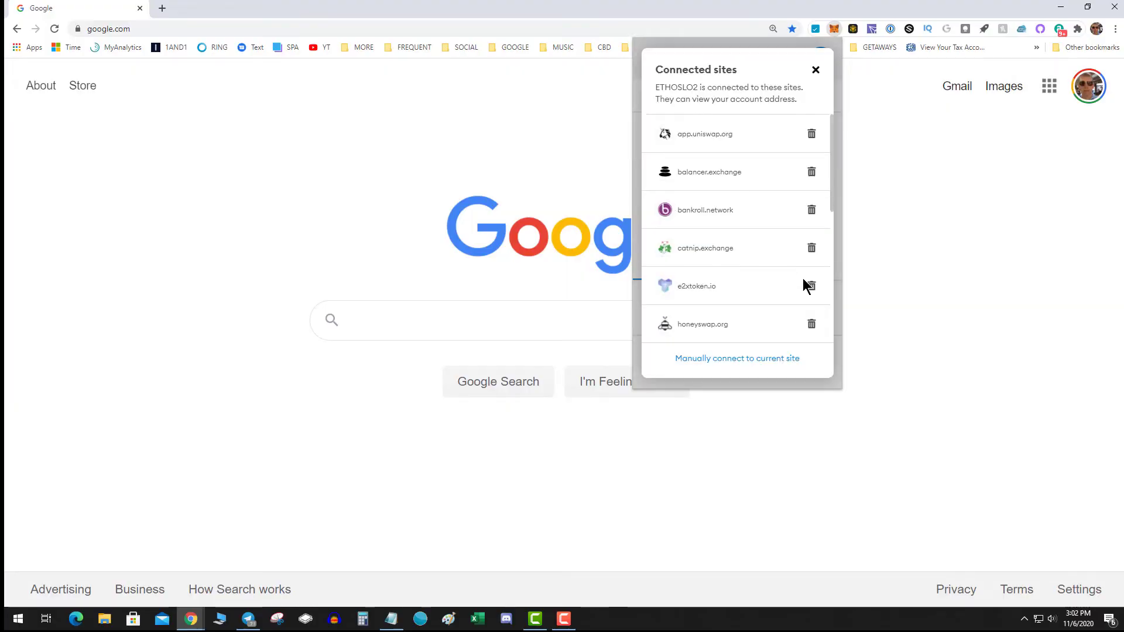
mouse_move(813, 335)
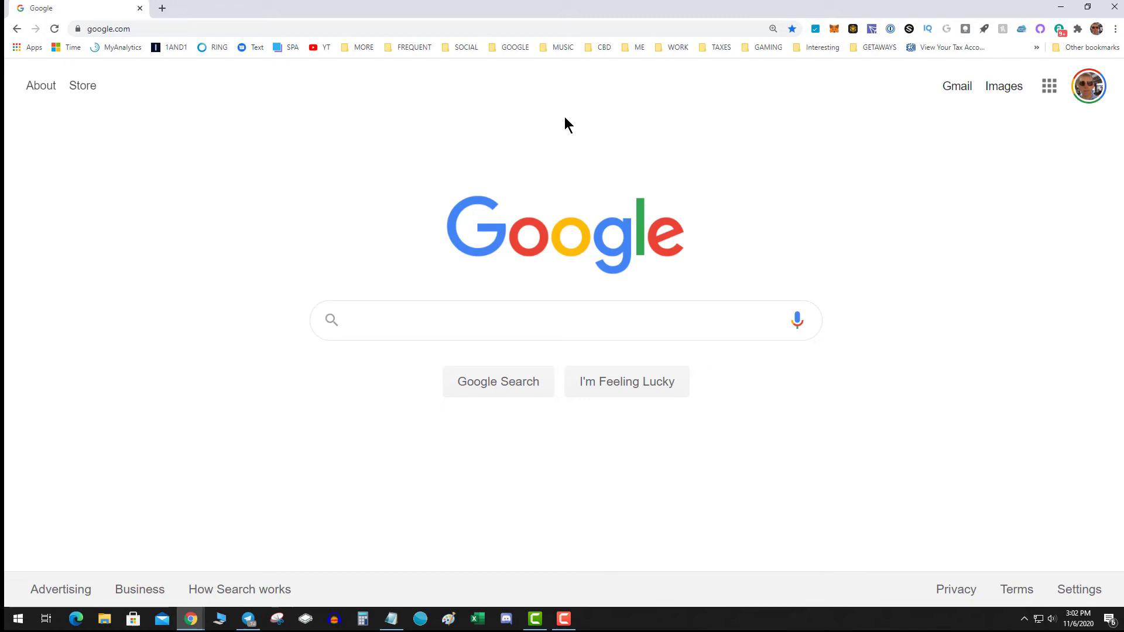
mouse_move(574, 112)
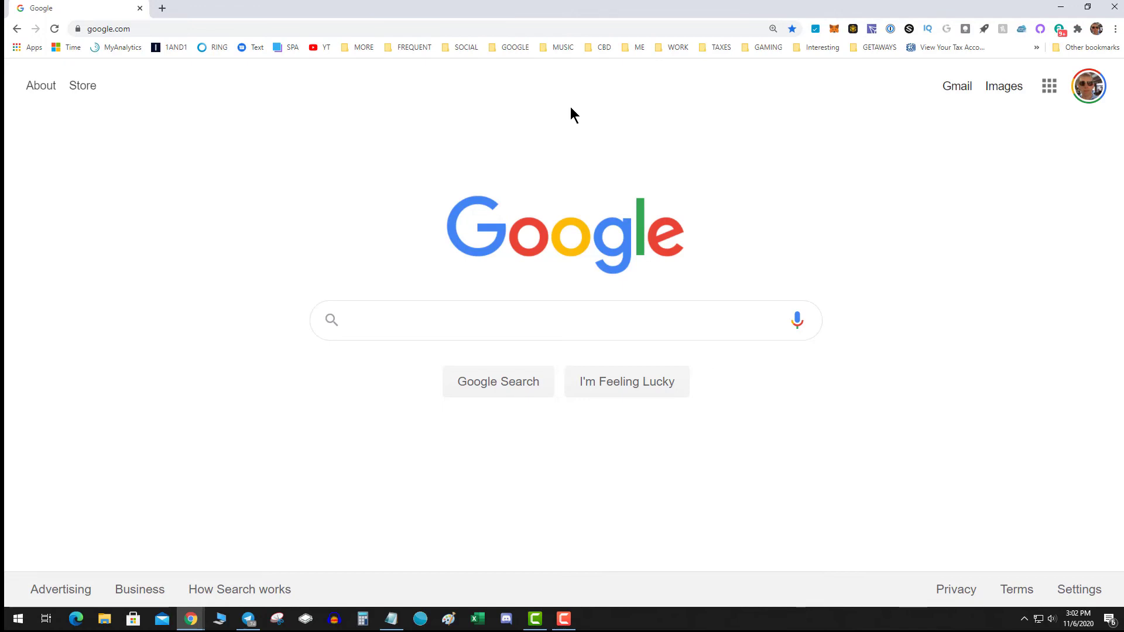